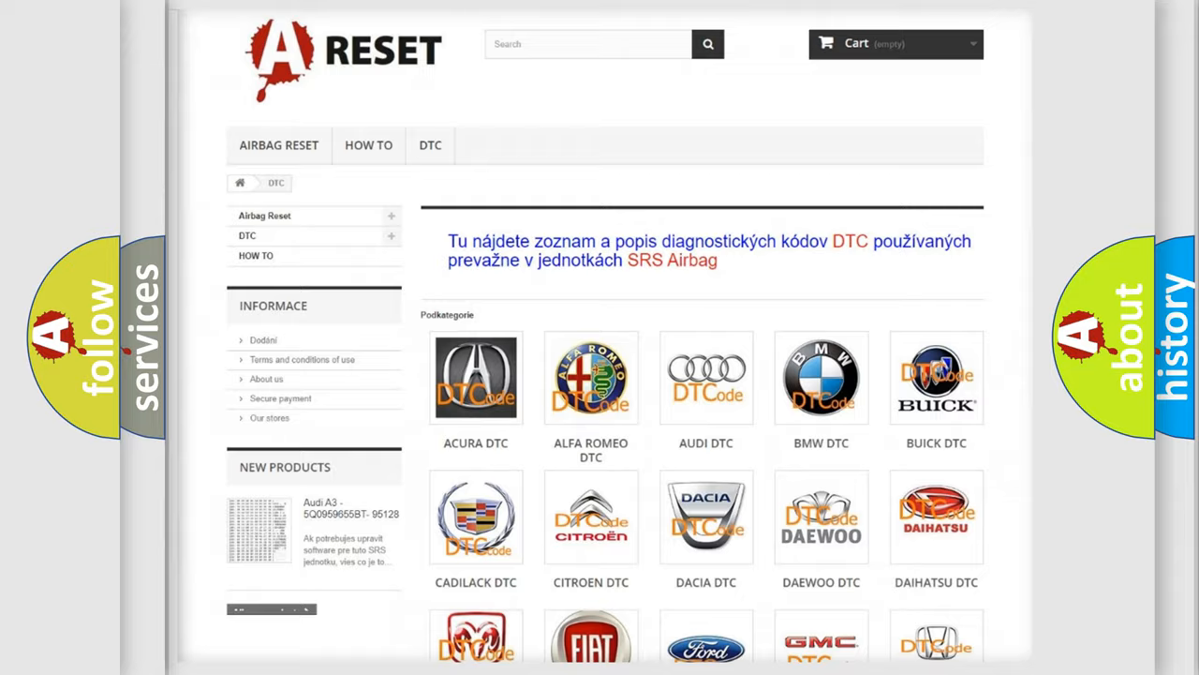
Scroll the DTC brand grid and open the SATURN tile's trouble code list.
scroll(down, 3)
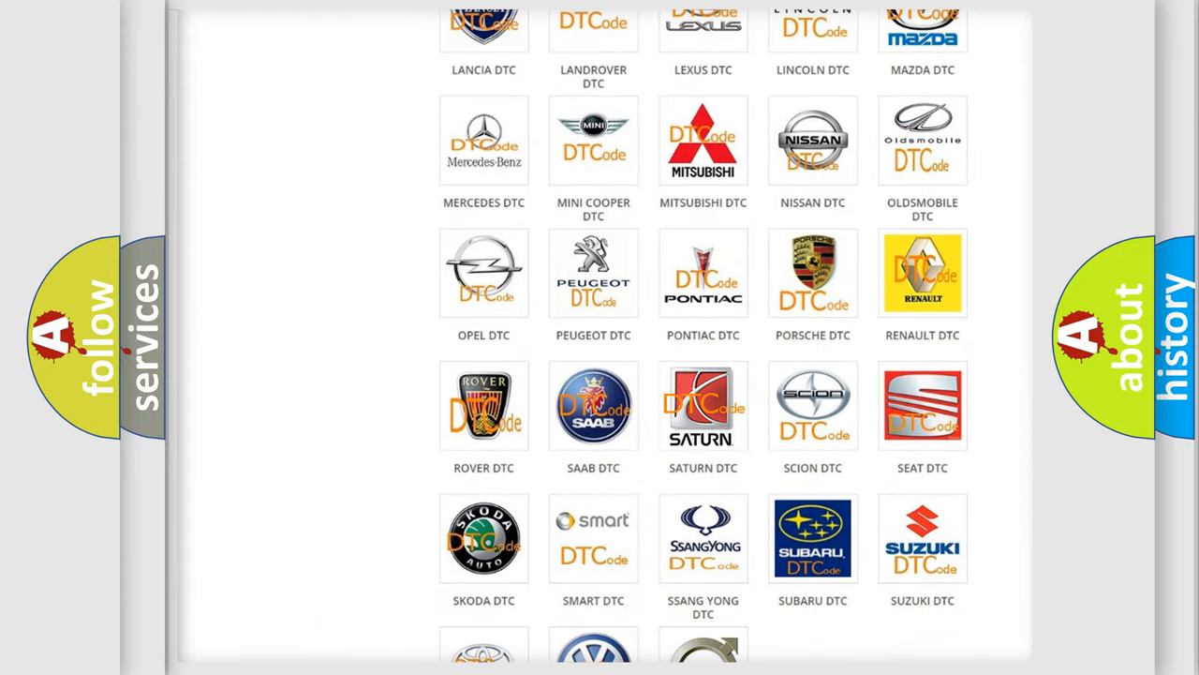
click(703, 406)
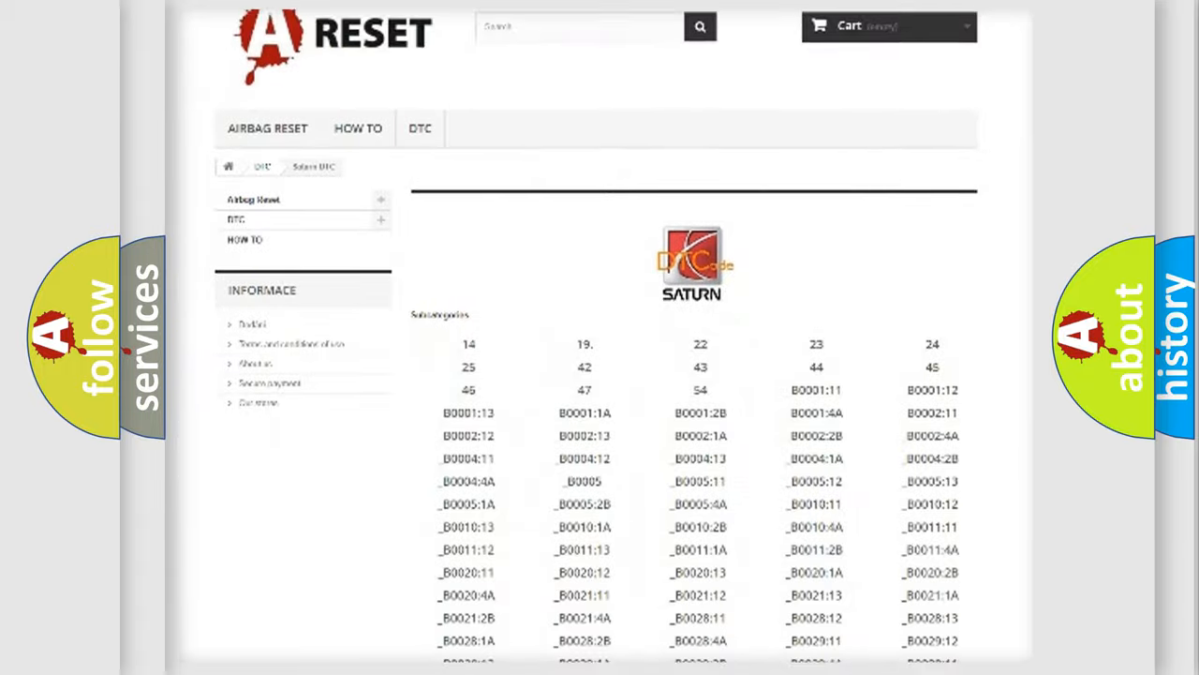
scroll(down, 3)
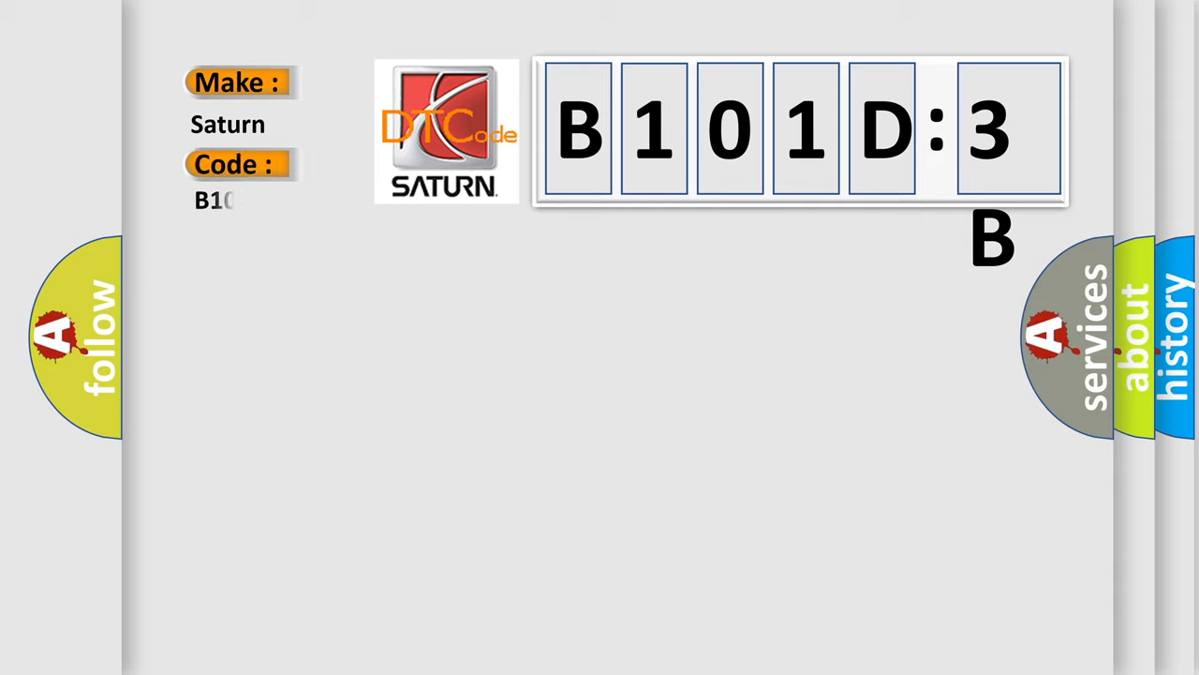
Enter code B101D3B to show its definition, No Signal from Transmitter ID2 in Main Mode.
text(B101D3B)
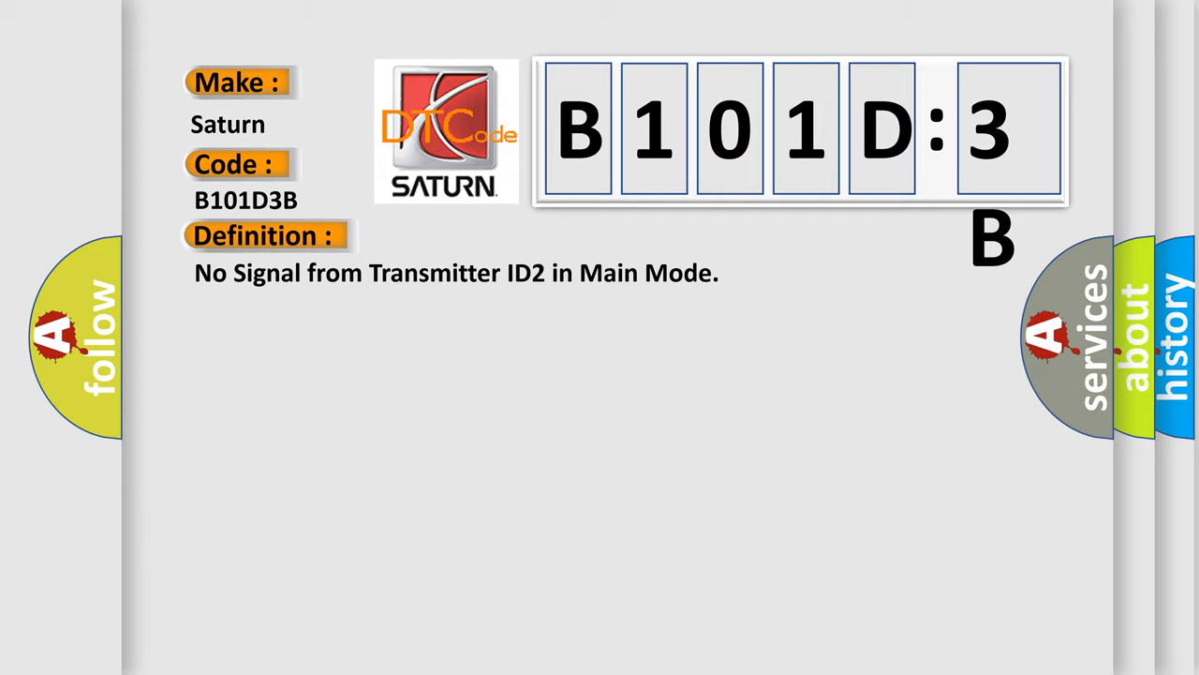
Show B101D3B's description conditions, then its causes: tire pressure valve, antenna, wiring, ECU.
click(487, 235)
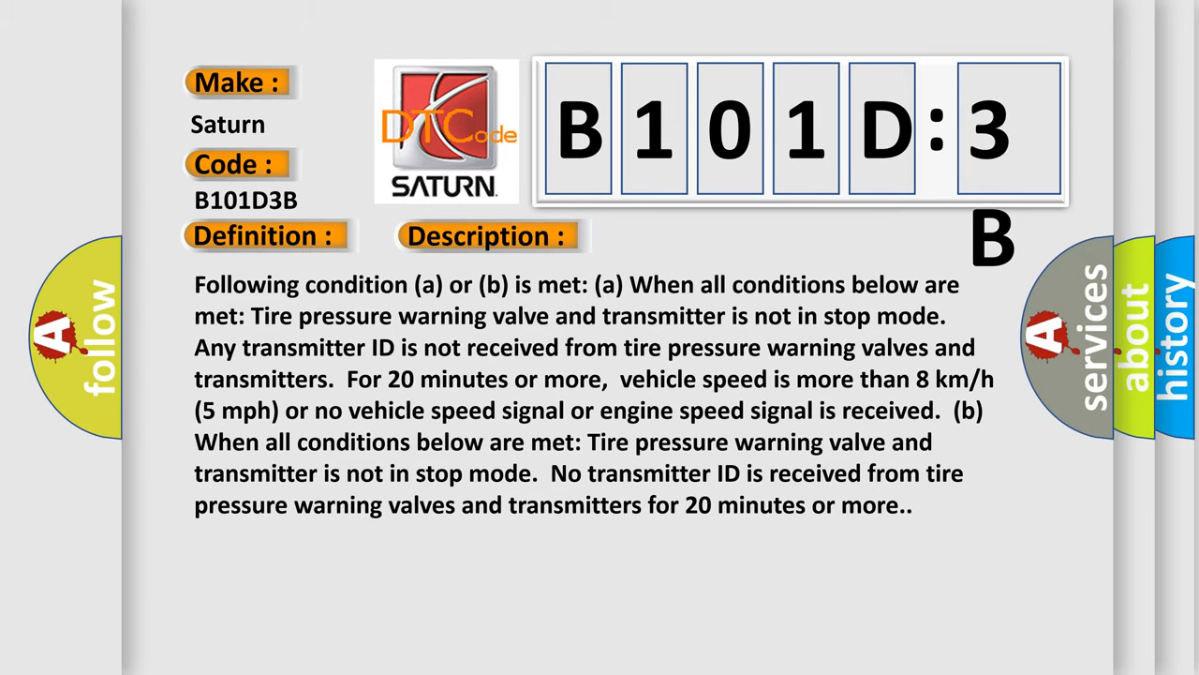
click(689, 236)
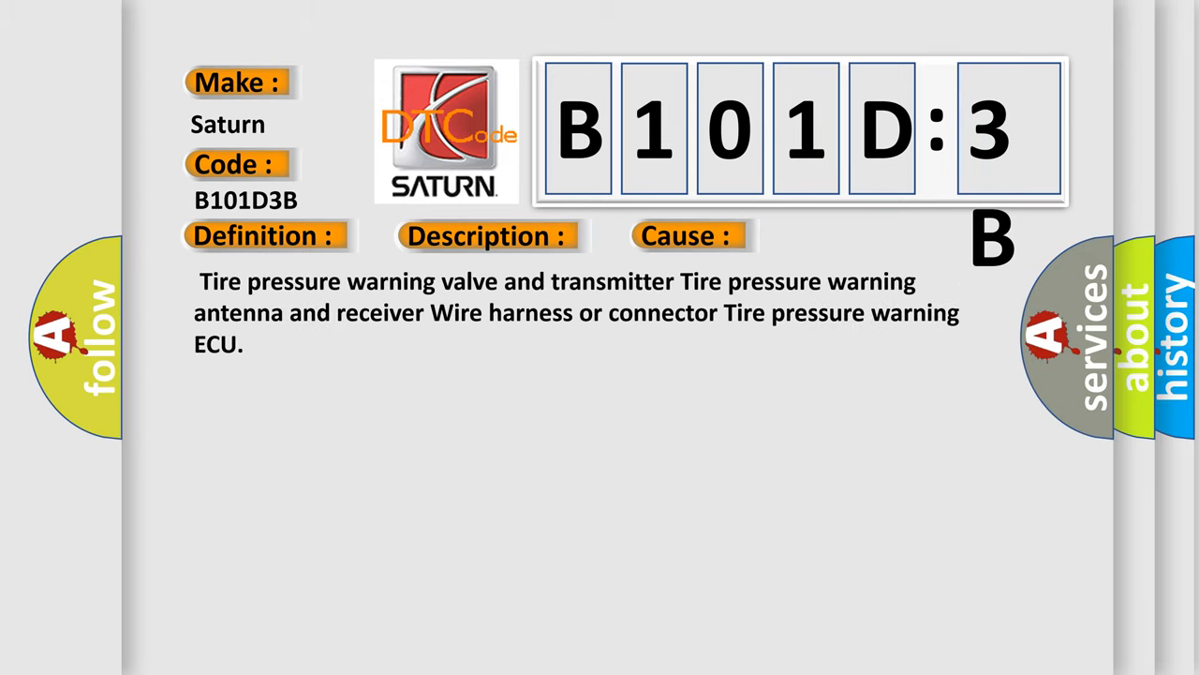